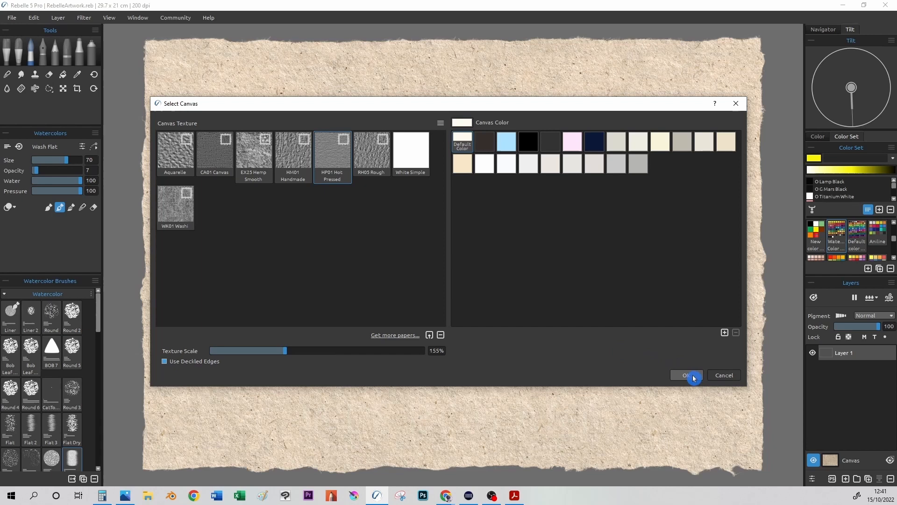
Confirm HP01 Hot Pressed paper and create the A4 29.70 x 21.00 cm, 300 DPI artwork
left_click(687, 375)
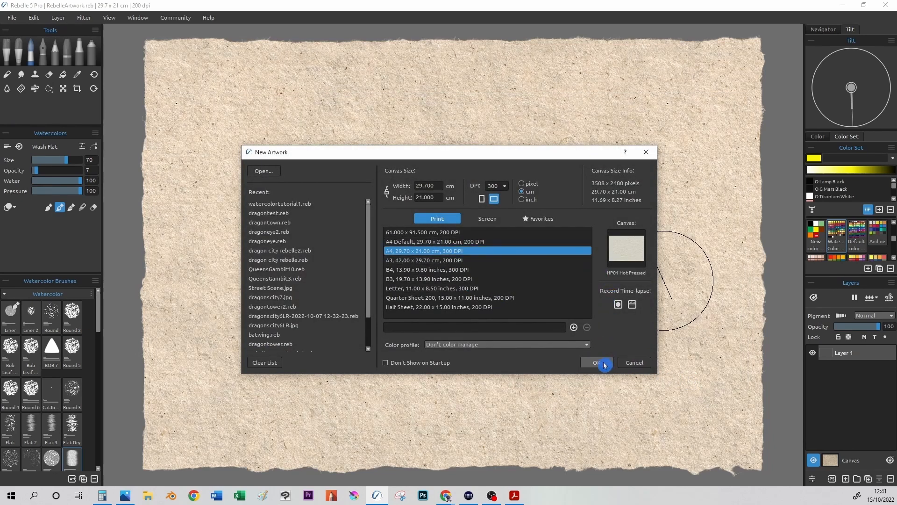
left_click(596, 363)
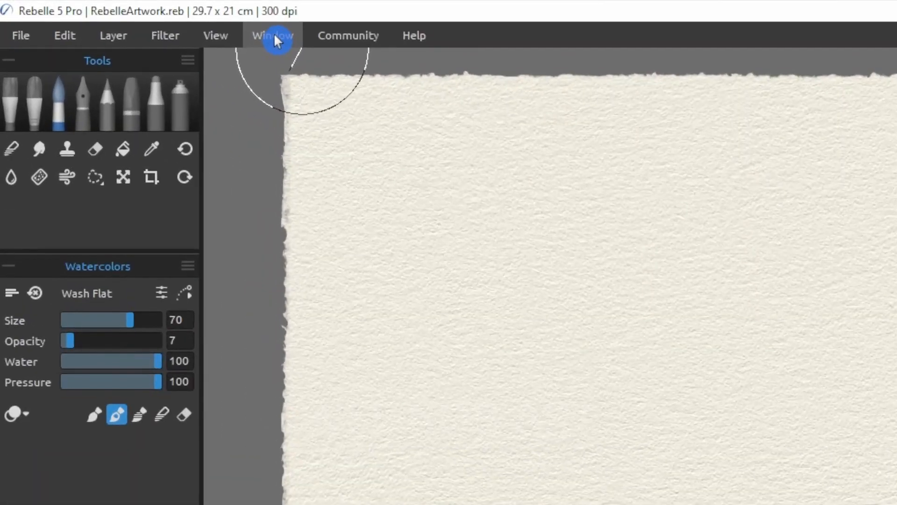
Show the Window menu's panel list that contains Visual Settings
left_click(272, 36)
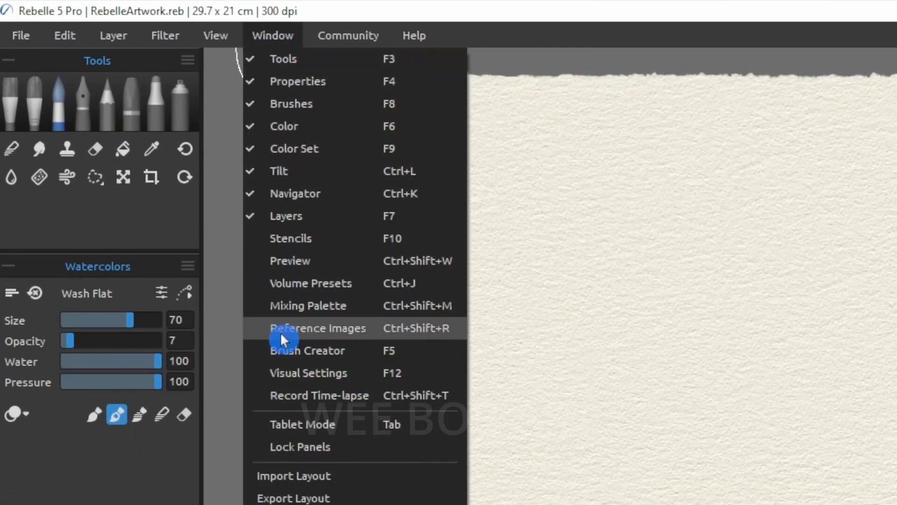